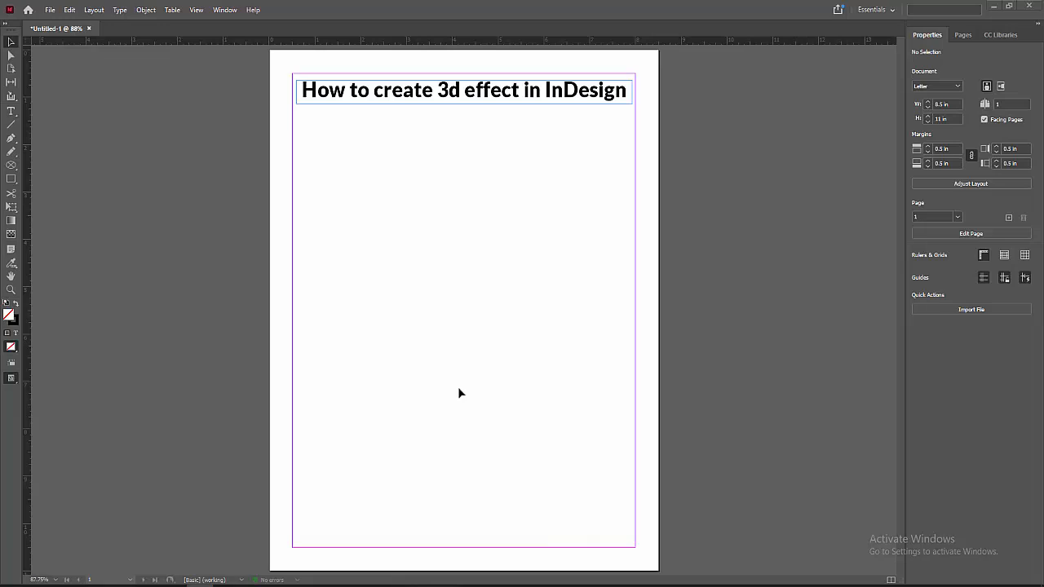
{"action": "mouse_move", "coordinate": [447, 356]}
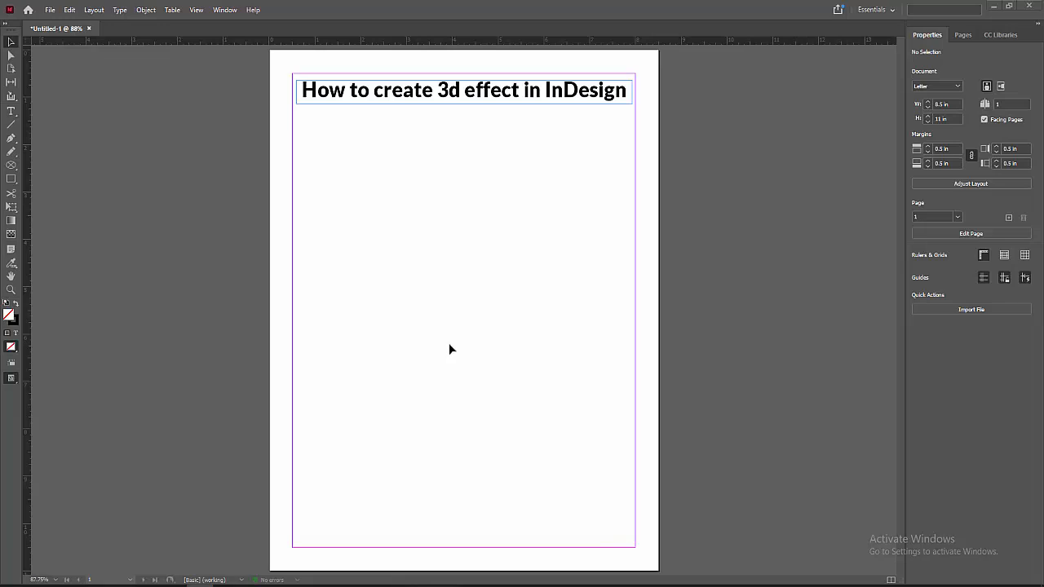
{"action": "mouse_move", "coordinate": [449, 349]}
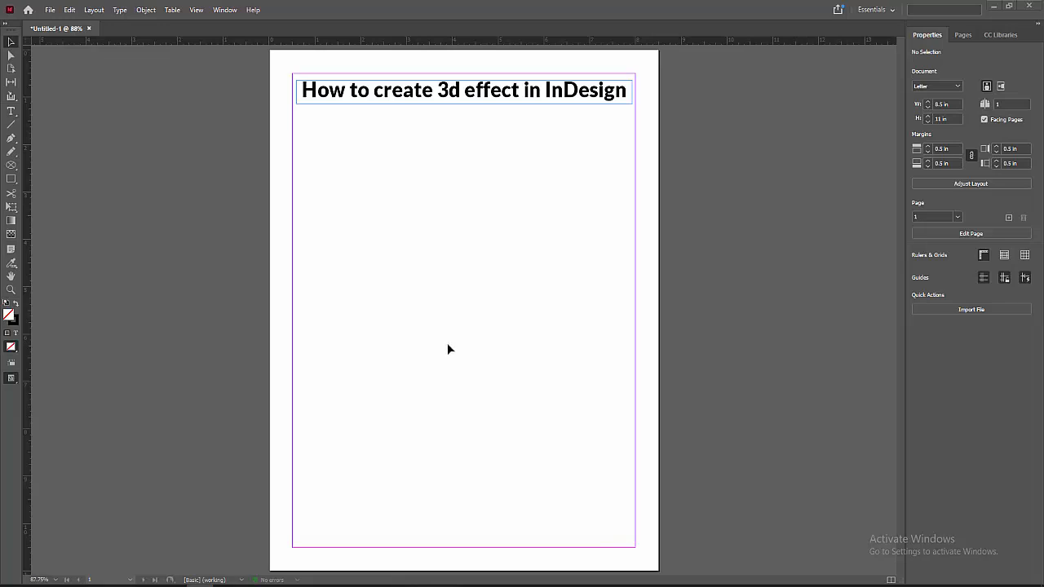
{"action": "mouse_move", "coordinate": [446, 350]}
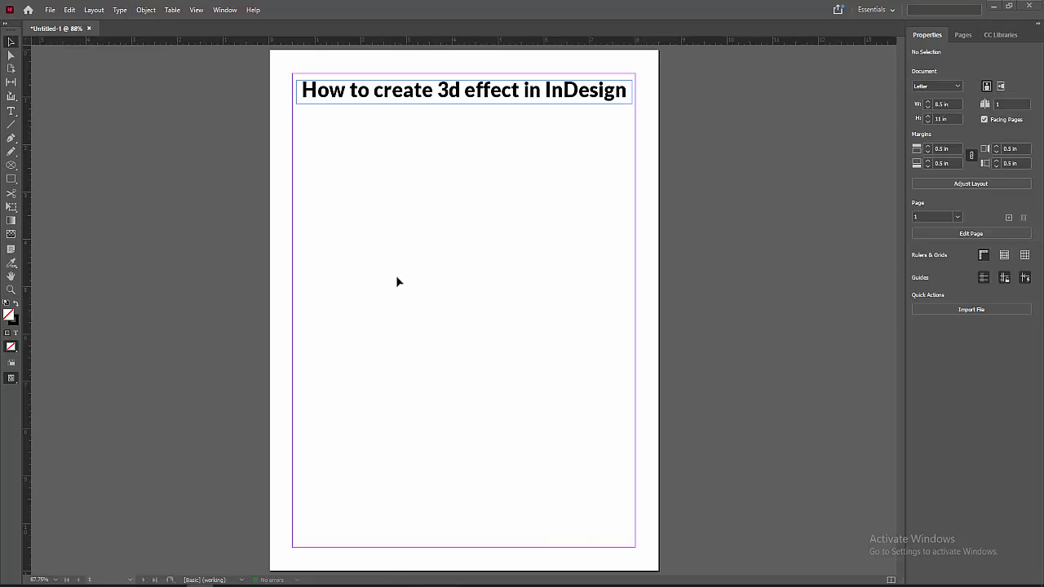
{"action": "mouse_move", "coordinate": [316, 216]}
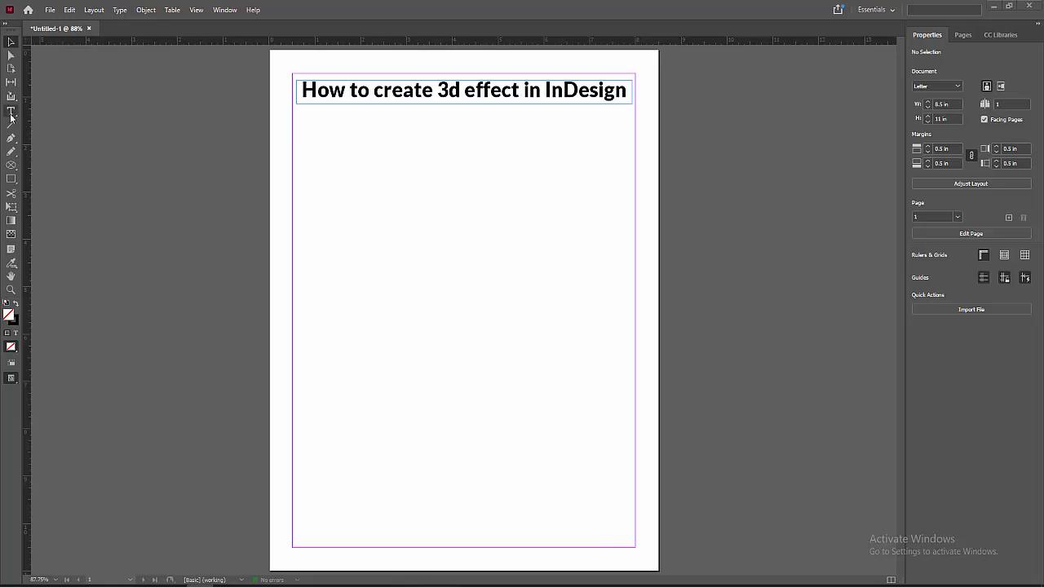
Create a text frame under the title containing '3D' at 200 pt.
{"action": "left_click", "coordinate": [11, 112]}
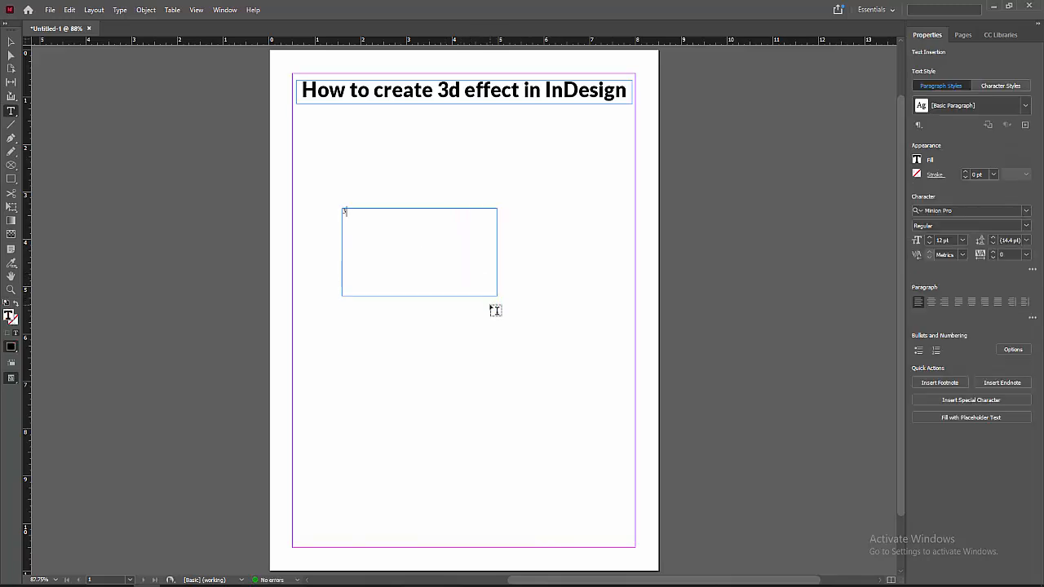
{"action": "type", "text": "3d"}
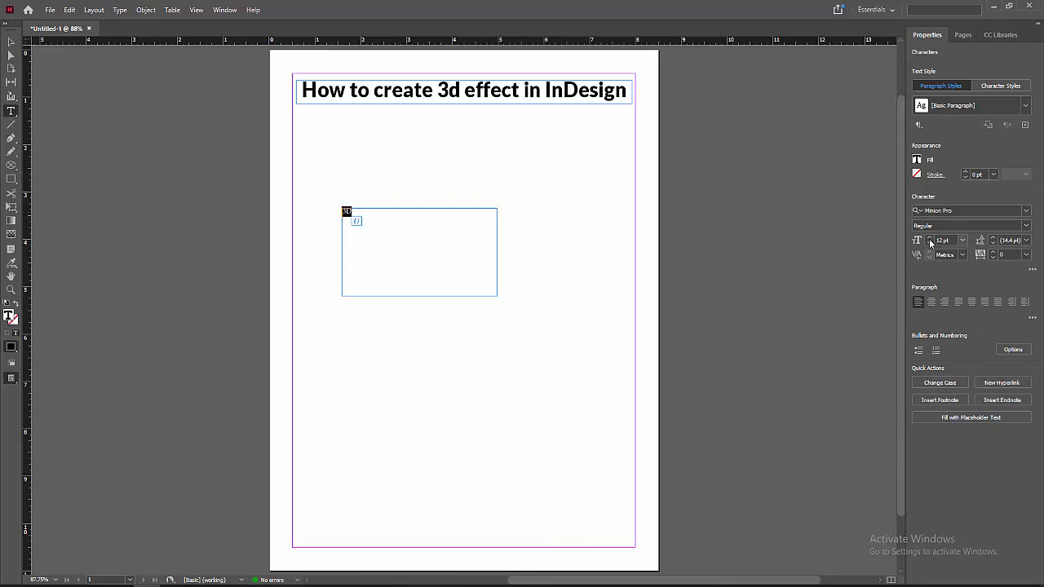
{"action": "left_click", "coordinate": [943, 240]}
{"action": "type", "text": "200"}
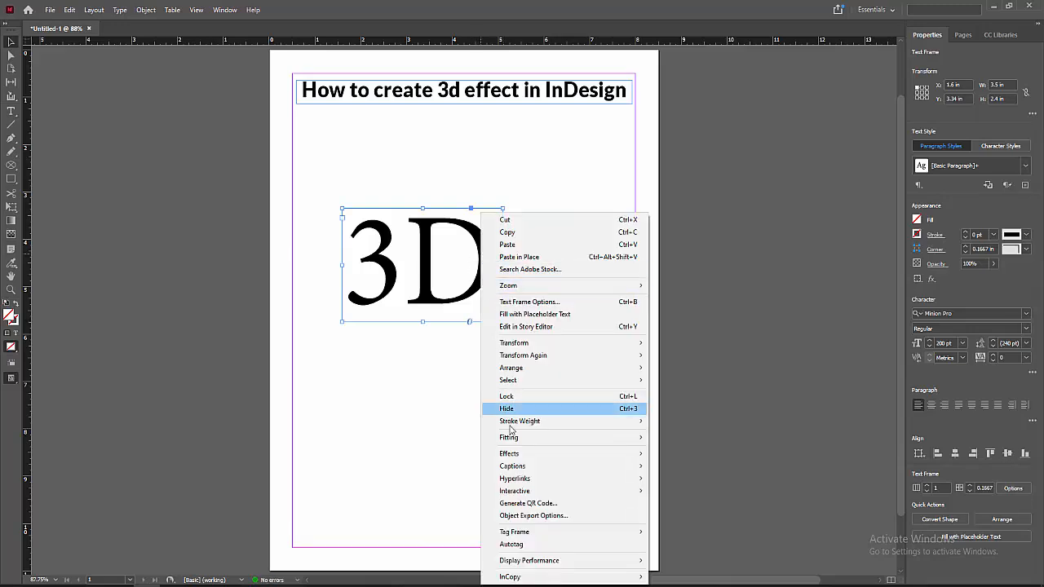
{"action": "mouse_move", "coordinate": [509, 453]}
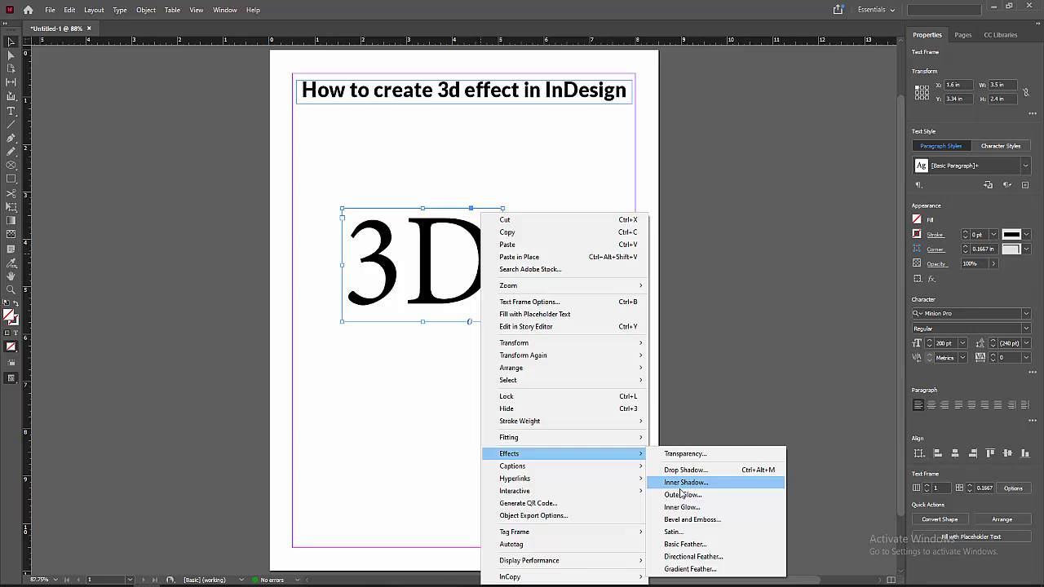
{"action": "mouse_move", "coordinate": [706, 523]}
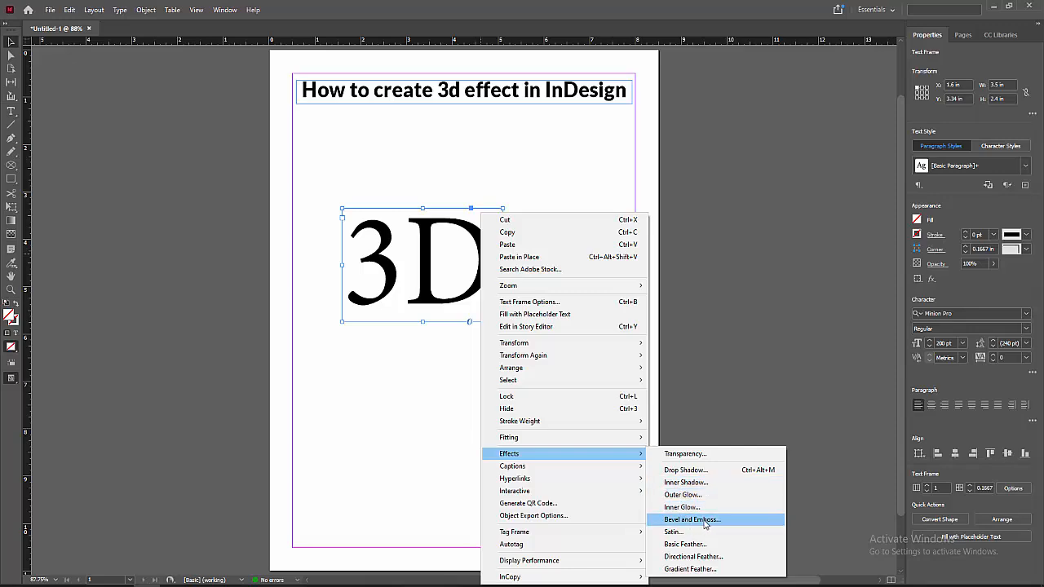
Choose Effects > Bevel and Emboss for the 3D text frame.
{"action": "left_click", "coordinate": [691, 519]}
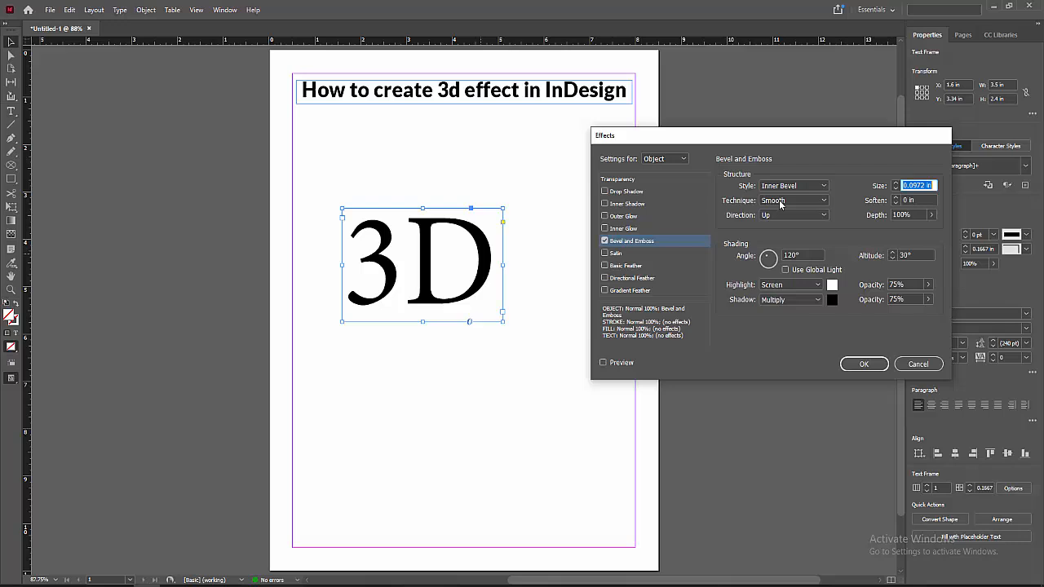
{"action": "mouse_move", "coordinate": [741, 184]}
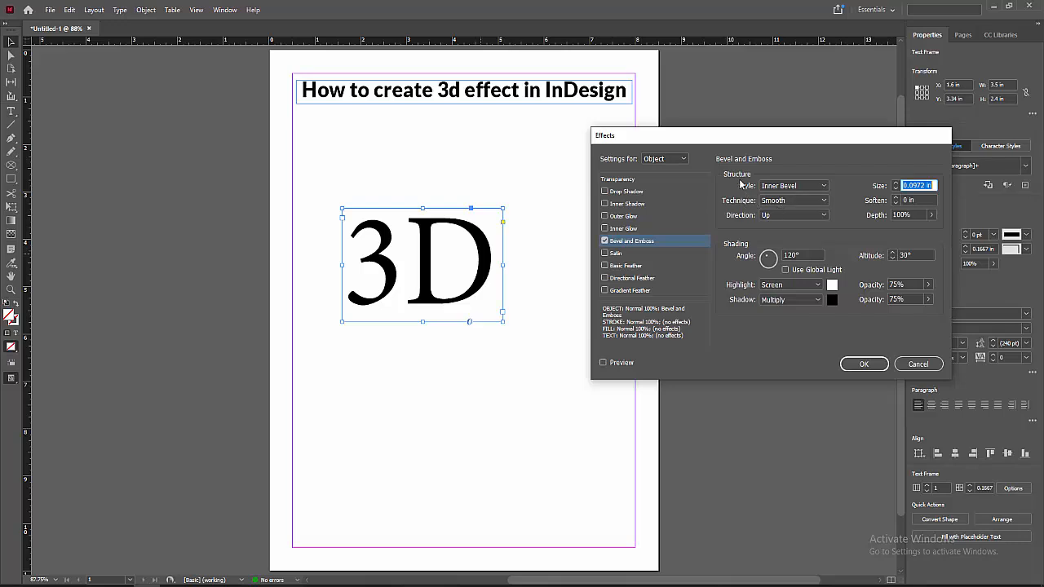
In the Effects dialog, choose Emboss as the style and Chisel Hard as the technique.
{"action": "left_click", "coordinate": [822, 185]}
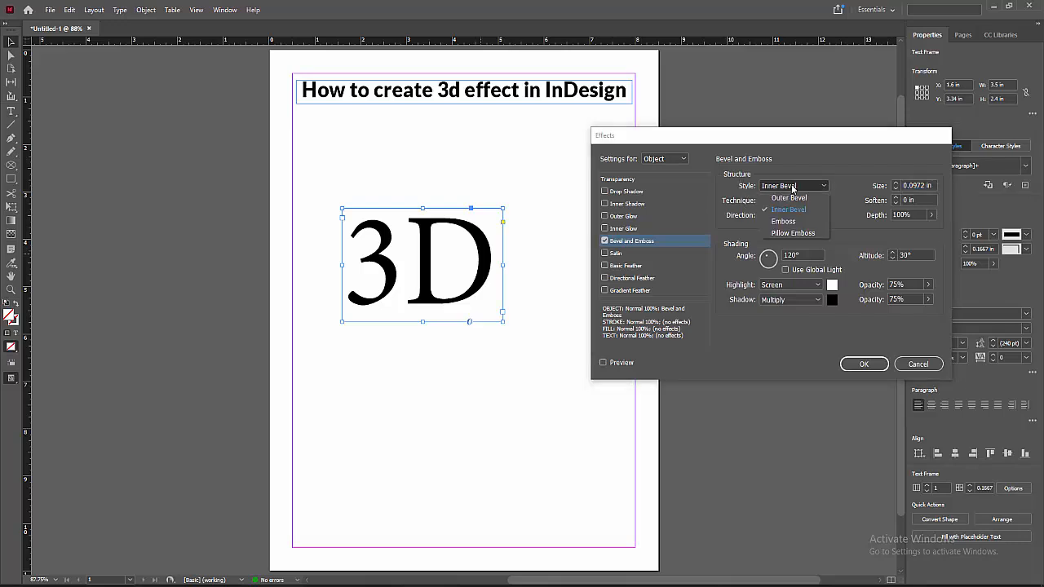
{"action": "left_click", "coordinate": [782, 221]}
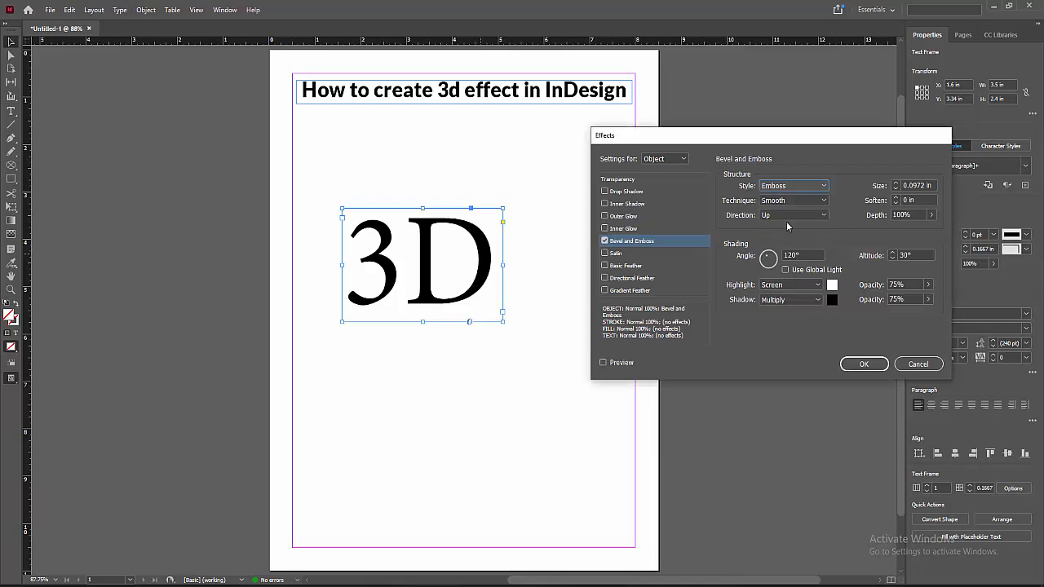
{"action": "left_click", "coordinate": [822, 200]}
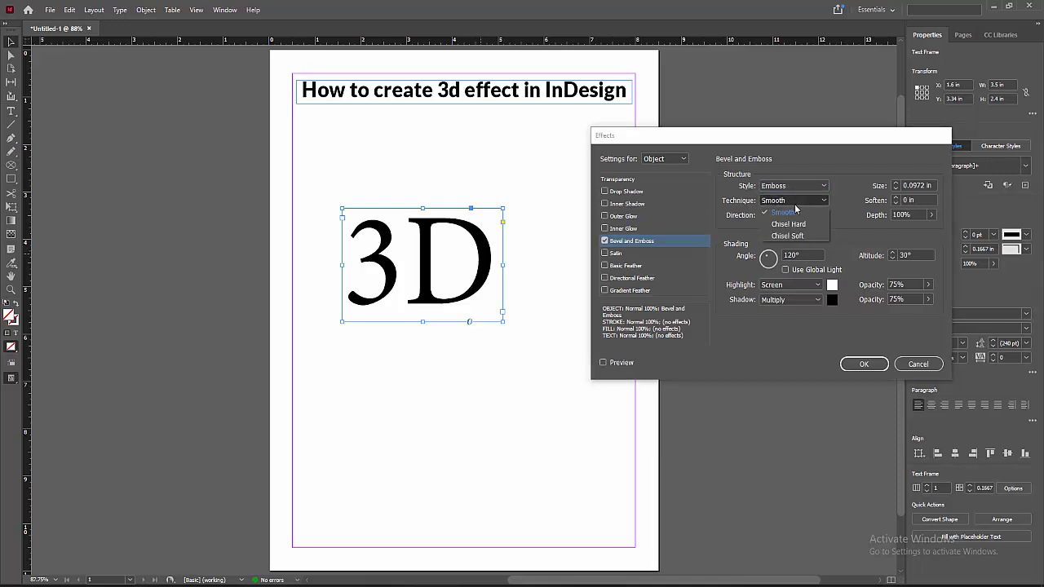
{"action": "left_click", "coordinate": [788, 224]}
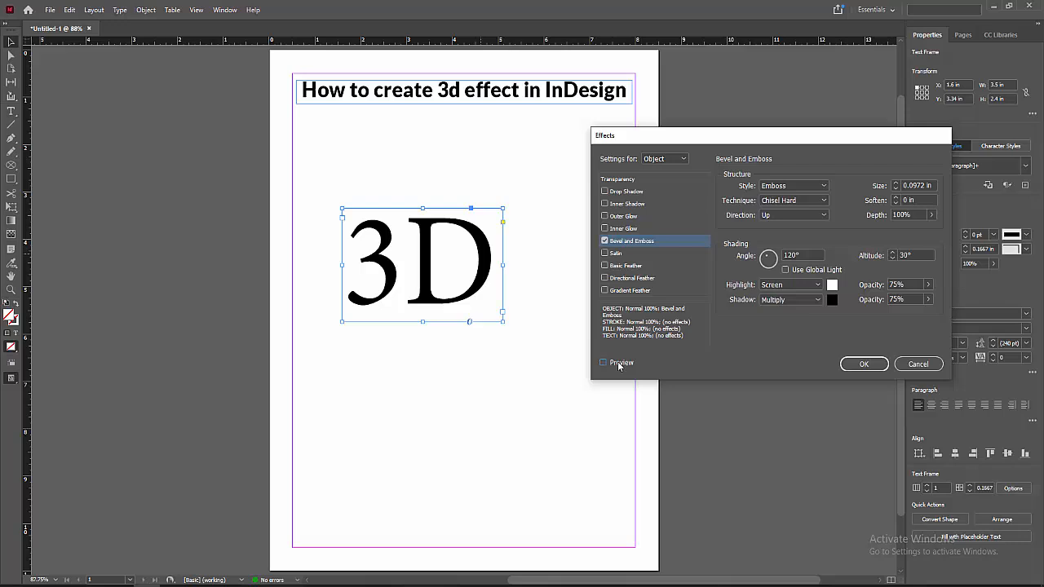
Preview the bevel, test Outer Bevel, then apply Inner Bevel and confirm.
{"action": "left_click", "coordinate": [604, 362]}
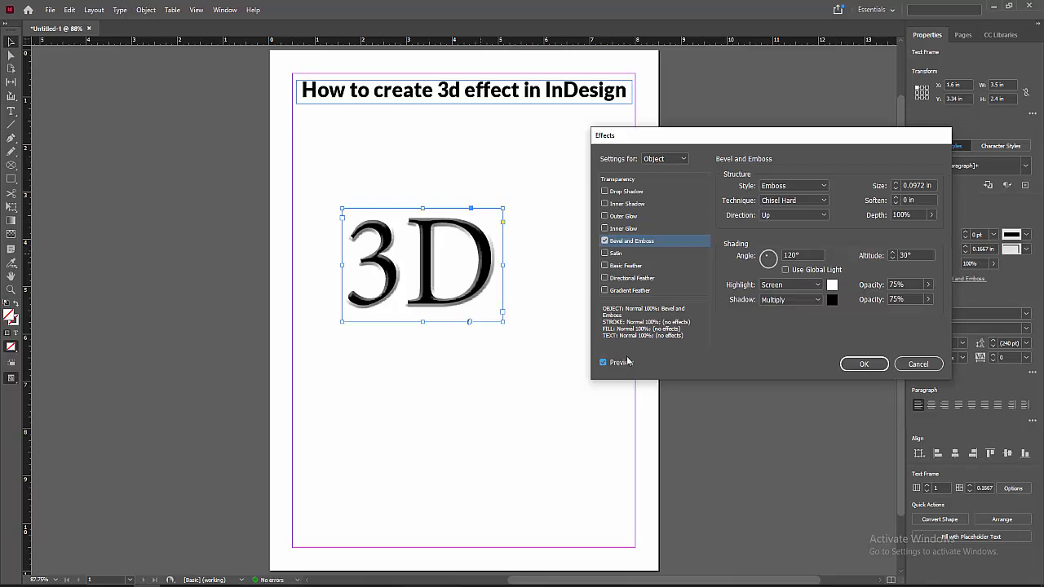
{"action": "left_click", "coordinate": [793, 185]}
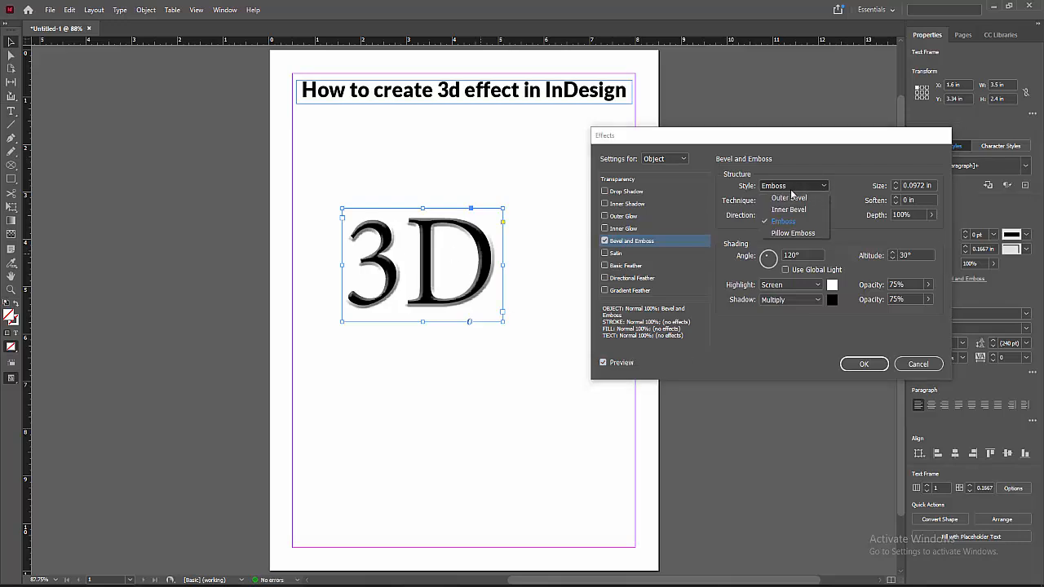
{"action": "left_click", "coordinate": [787, 197]}
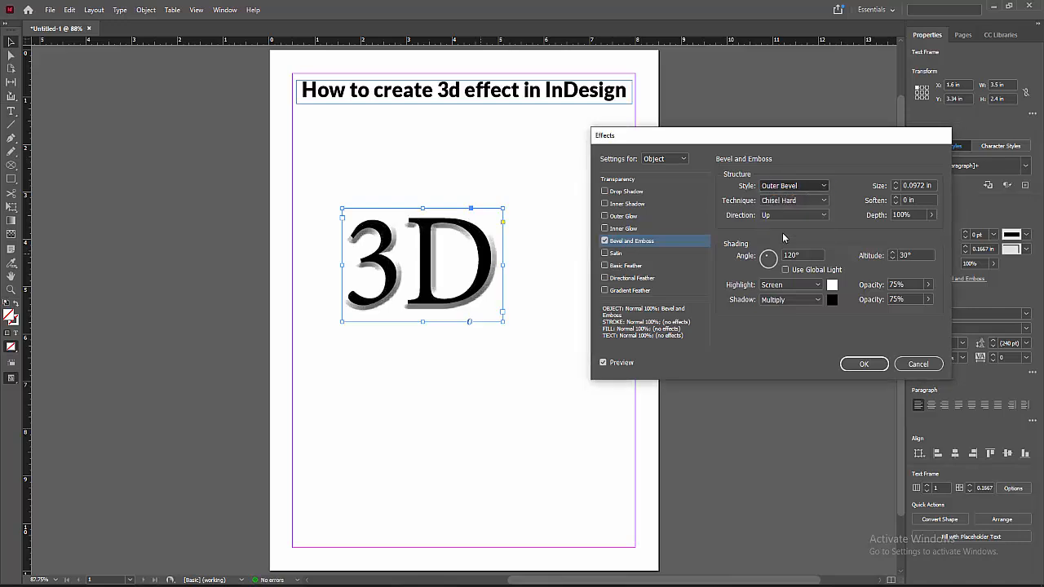
{"action": "left_click", "coordinate": [791, 185]}
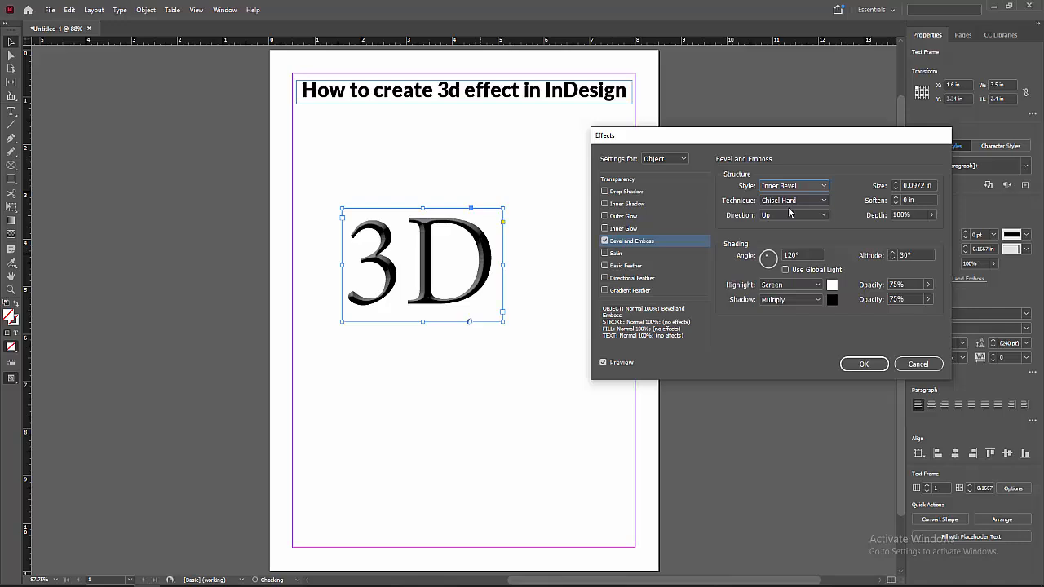
{"action": "left_click", "coordinate": [864, 364]}
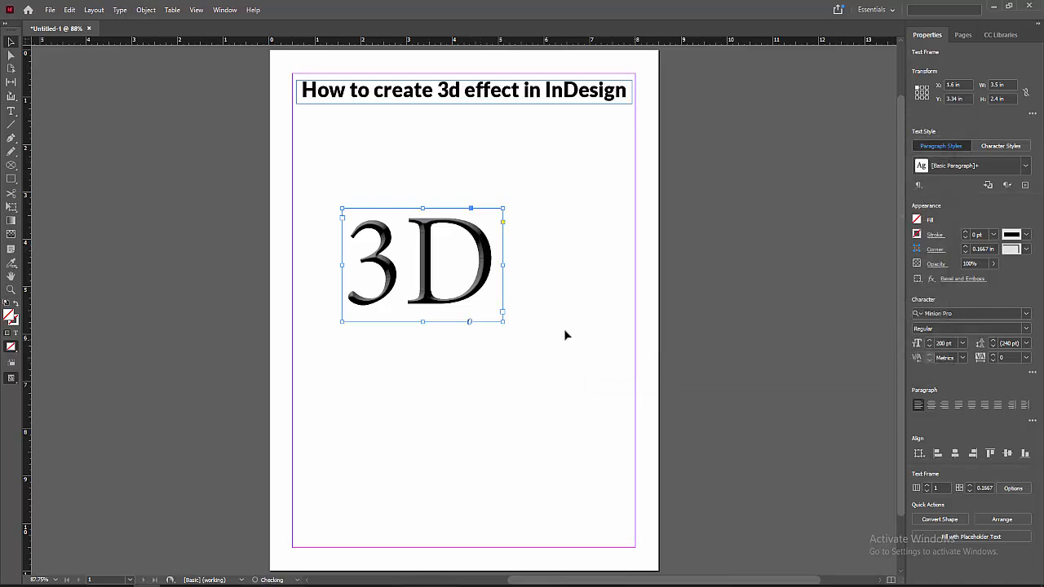